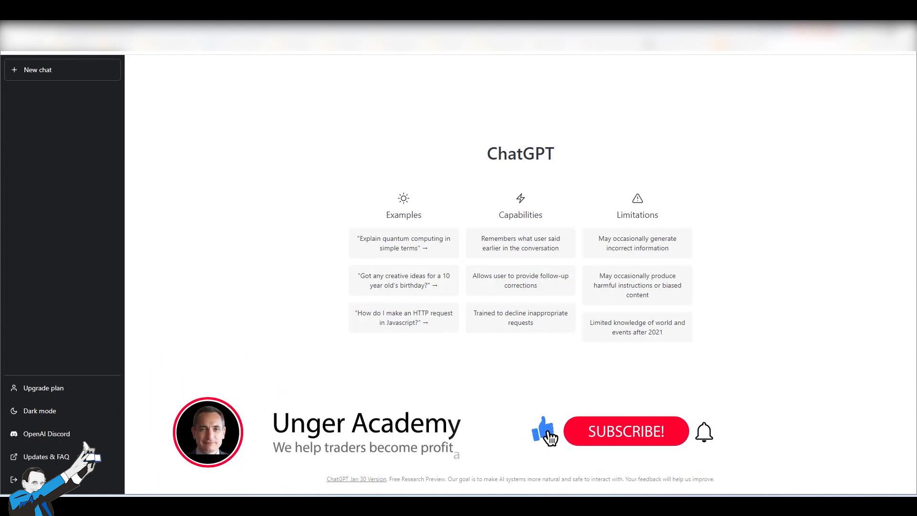
# Send the prompt 'Weather now in USA' and receive ChatGPT's no-weather-data reply.
pyautogui.click(626, 432)
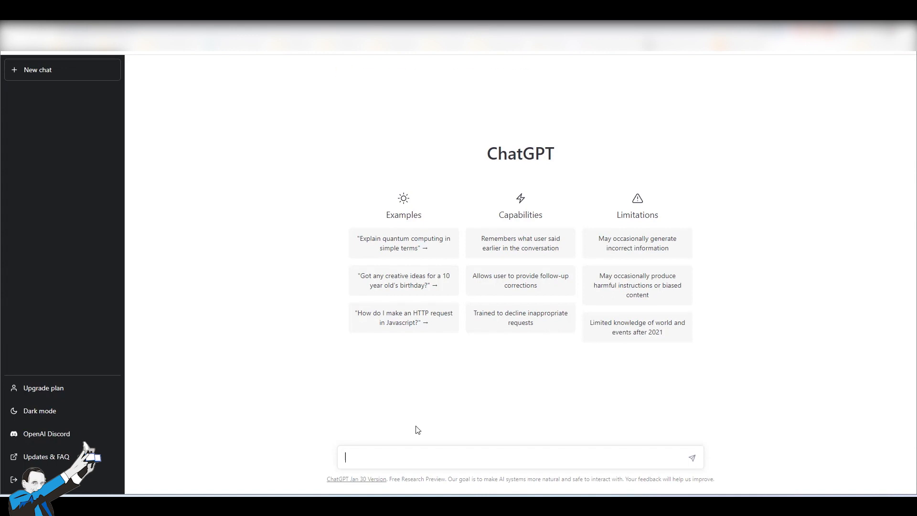
pyautogui.moveTo(413, 458)
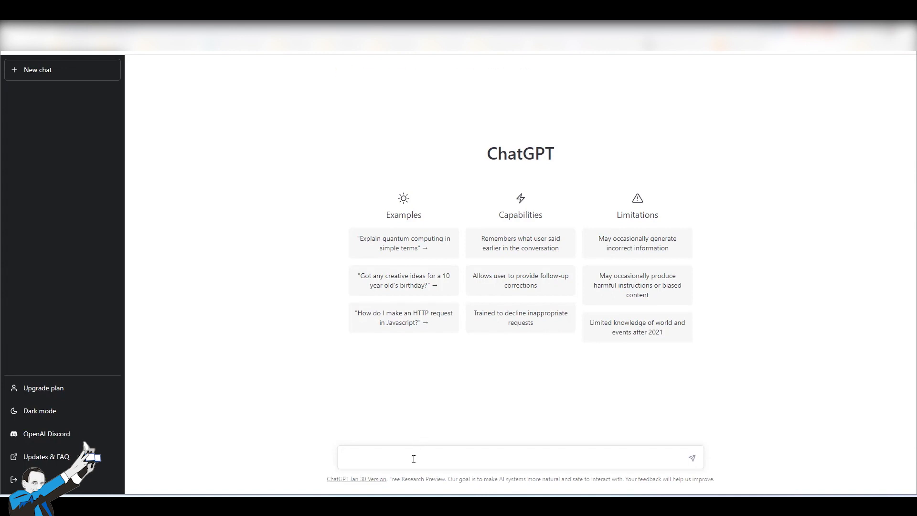
pyautogui.write('Weather now in USA')
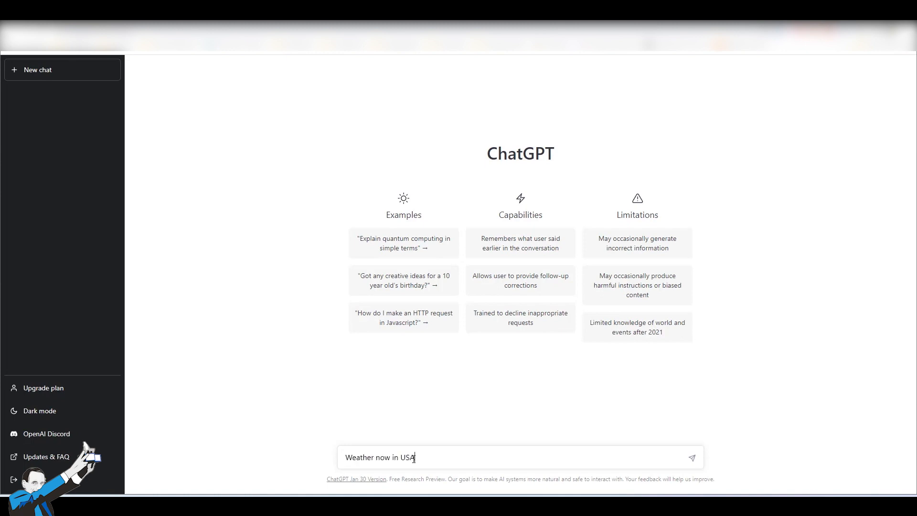
pyautogui.click(692, 458)
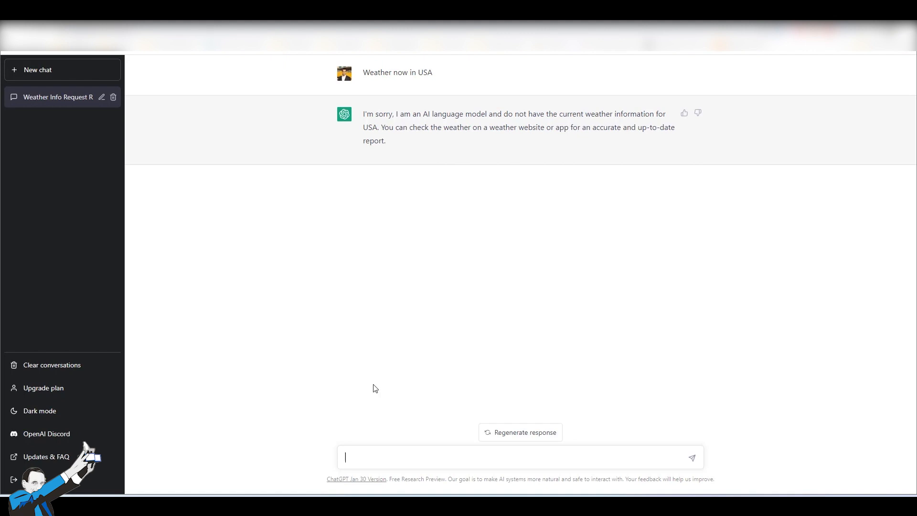
# Delete the 'Weather Info Request' chat from the sidebar and confirm.
pyautogui.click(101, 96)
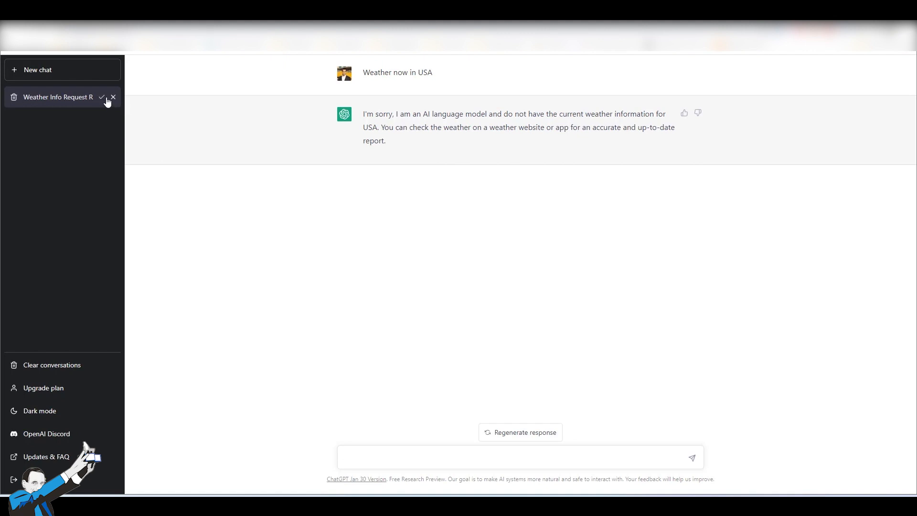
pyautogui.click(114, 98)
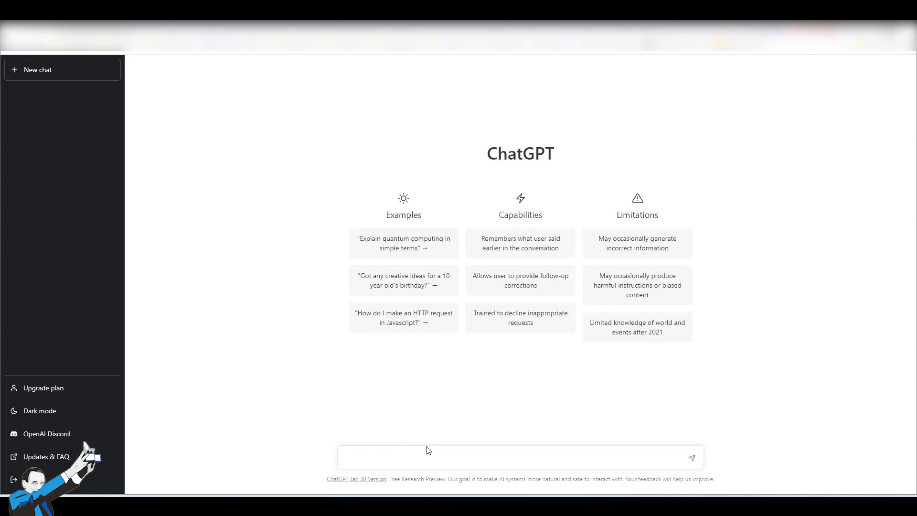
# Send 'Write me an Easylanguage code of a trating system' and highlight 'Buy' in the answer.
pyautogui.click(515, 457)
pyautogui.write('Write me')
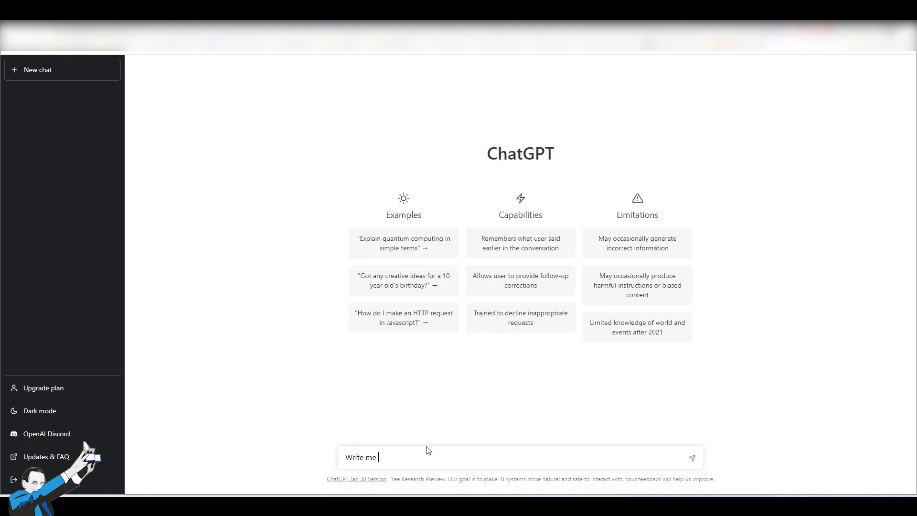
pyautogui.write('an Easylanguage code')
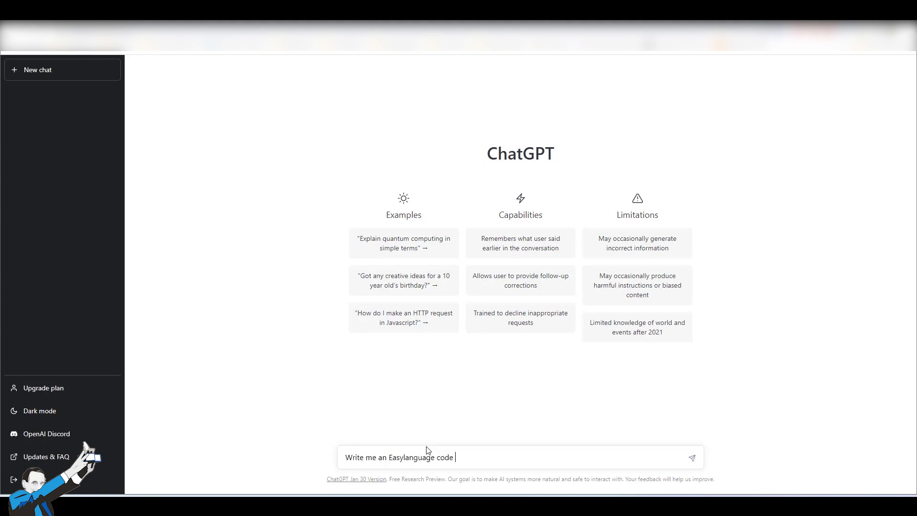
pyautogui.write('of a trating system')
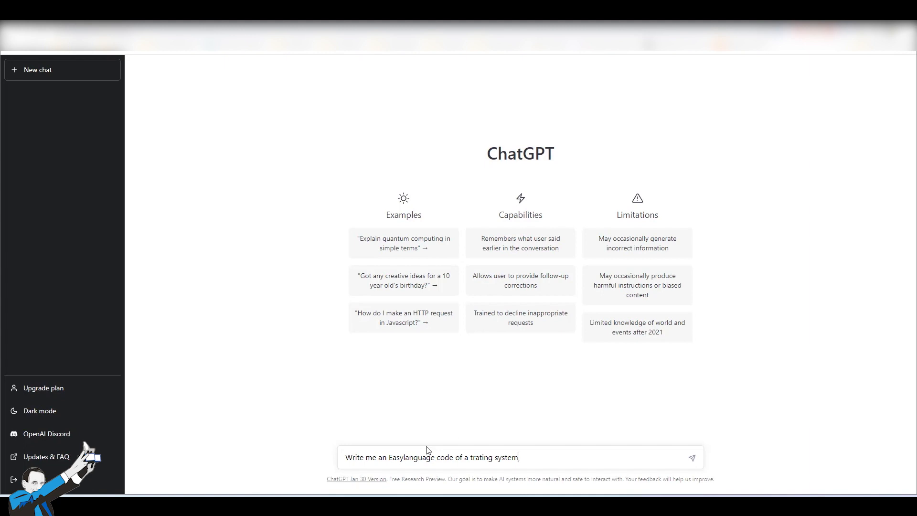
pyautogui.click(692, 456)
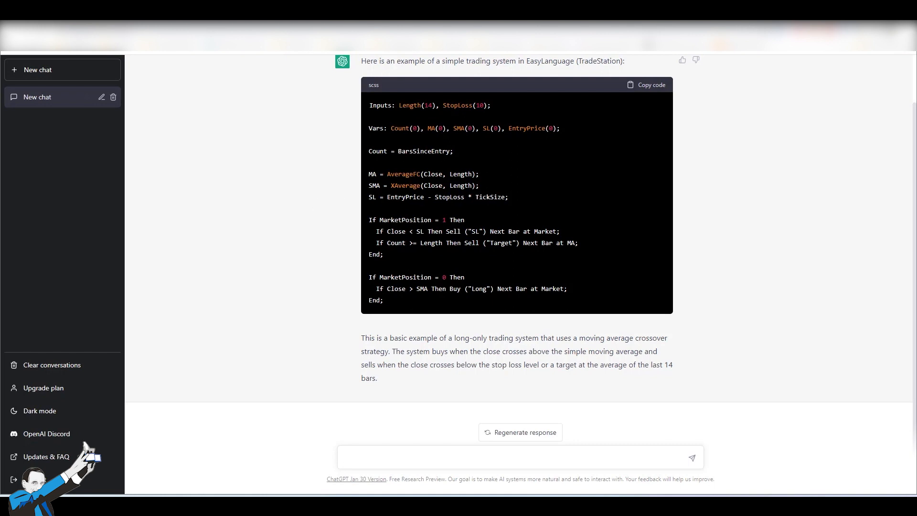
pyautogui.moveTo(645, 153)
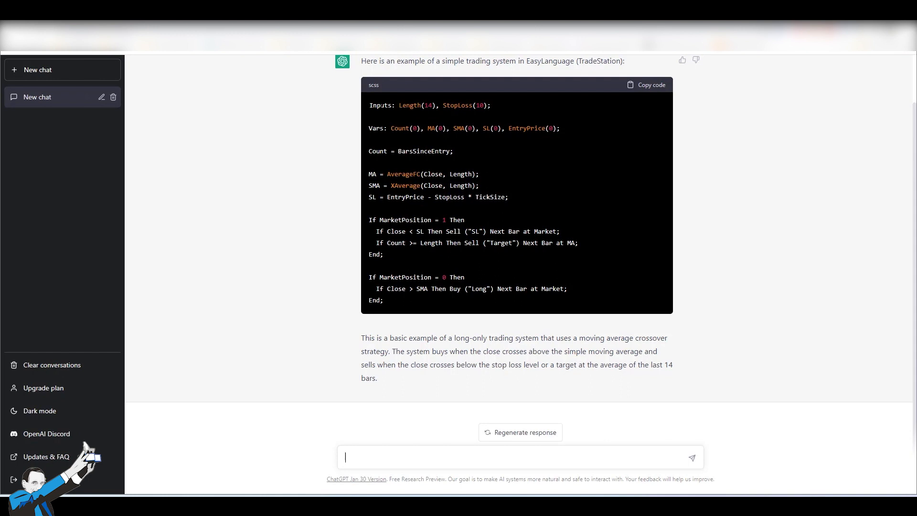
pyautogui.moveTo(471, 240)
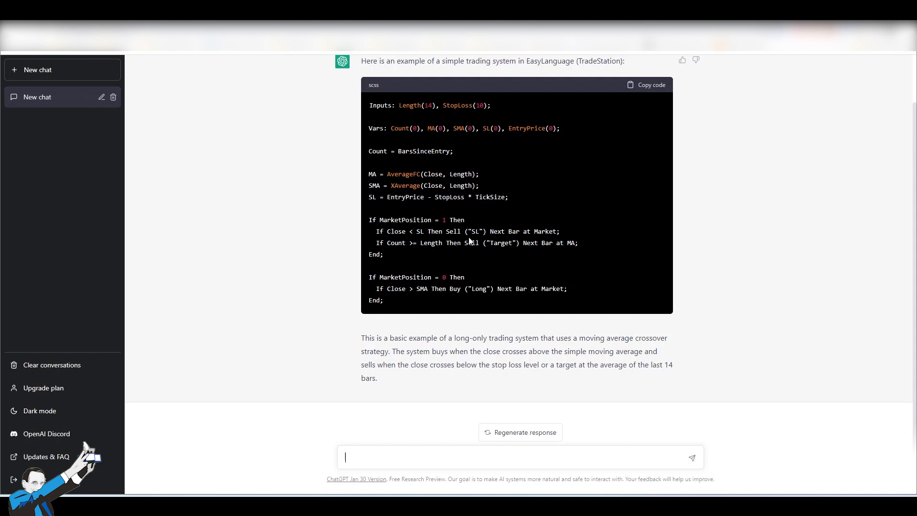
pyautogui.doubleClick(454, 288)
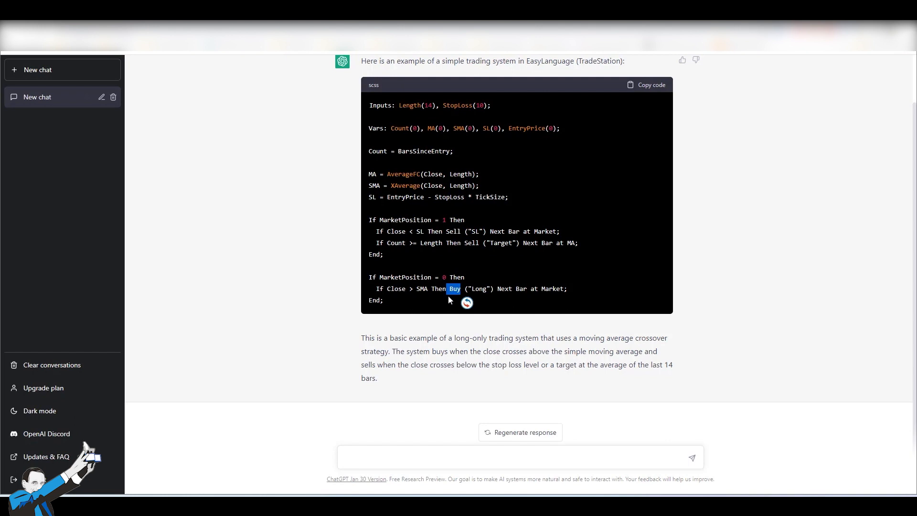
pyautogui.moveTo(590, 210)
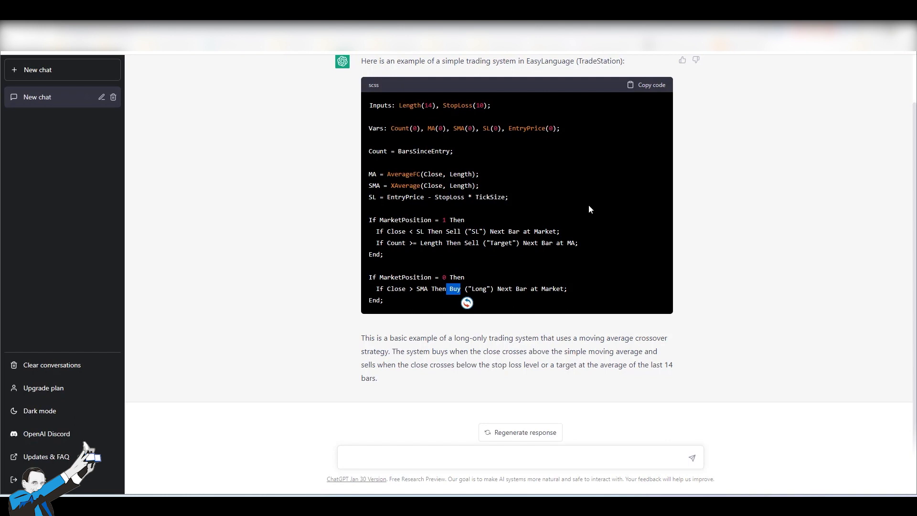
pyautogui.moveTo(616, 126)
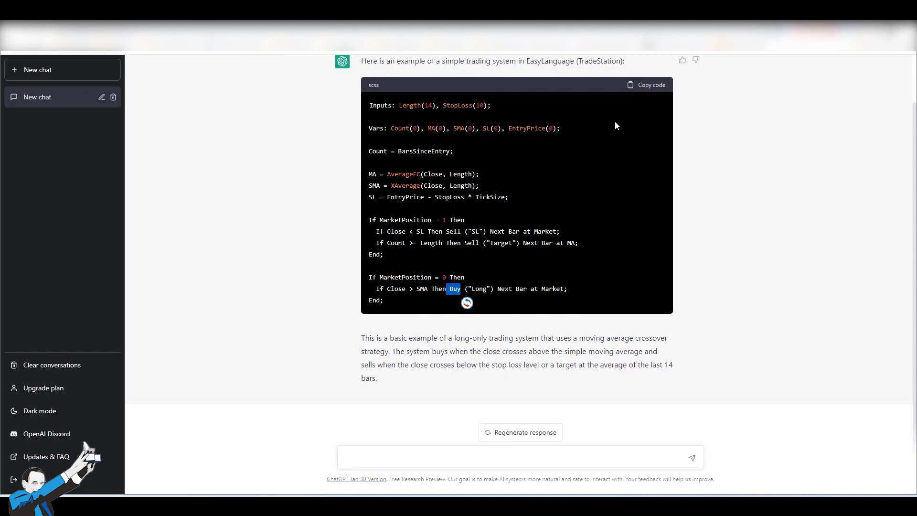
# Copy the generated code into the zzzzz8 signal and compile it, getting a line 13 error.
pyautogui.click(646, 85)
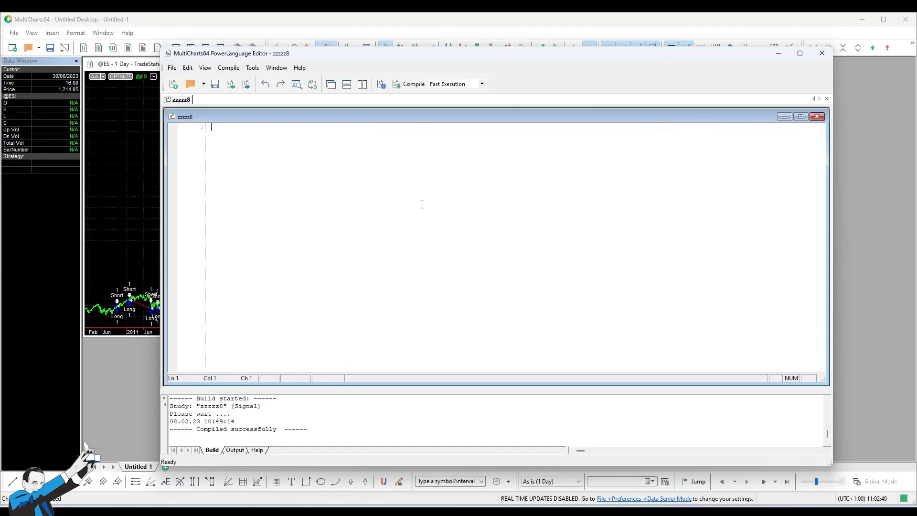
pyautogui.moveTo(392, 197)
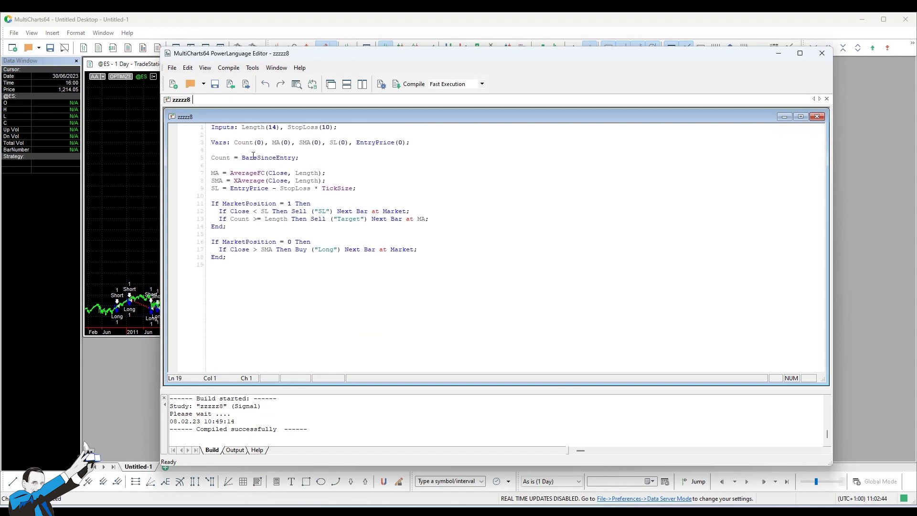
pyautogui.click(409, 85)
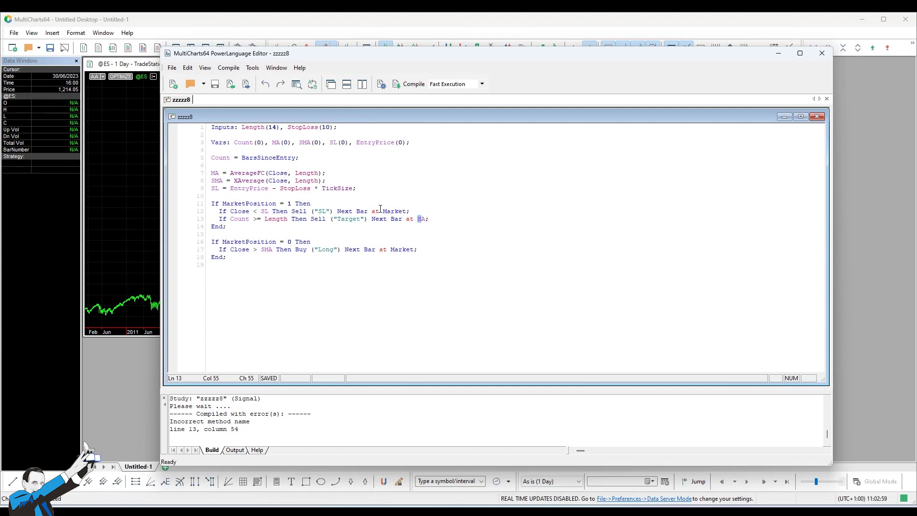
pyautogui.moveTo(197, 351)
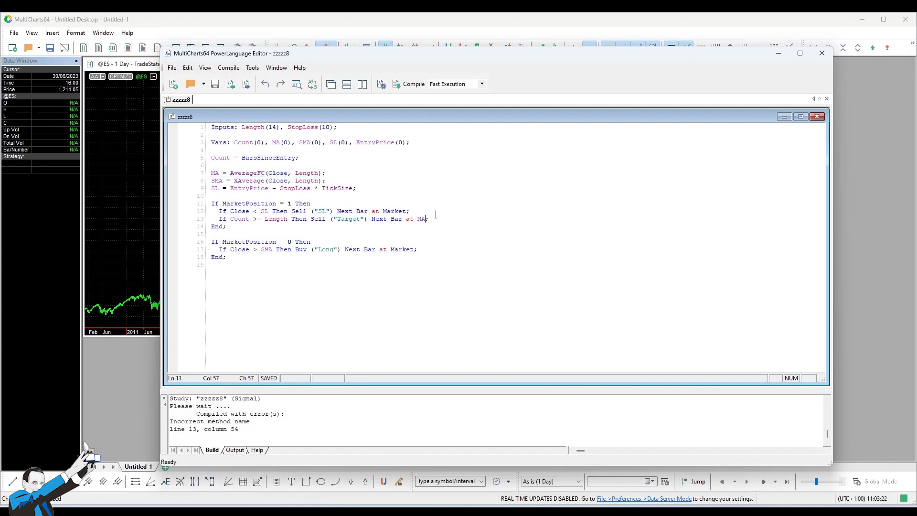
# Add 'stop' on line 13 and 'begin' after the Then lines, then recompile successfully.
pyautogui.click(411, 84)
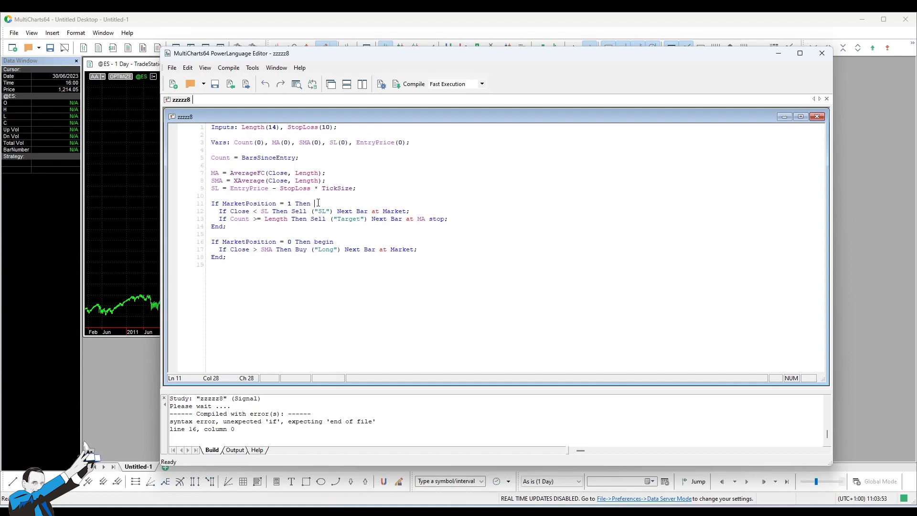
pyautogui.write('begin')
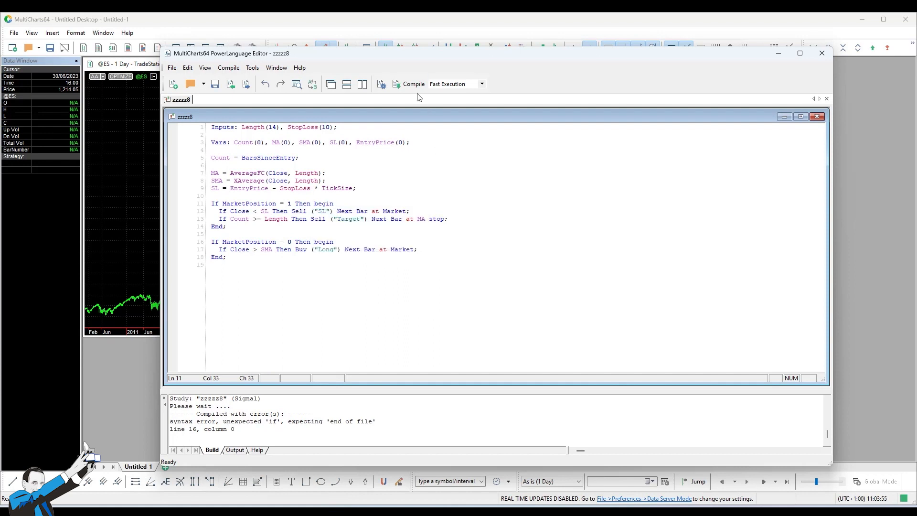
pyautogui.click(414, 84)
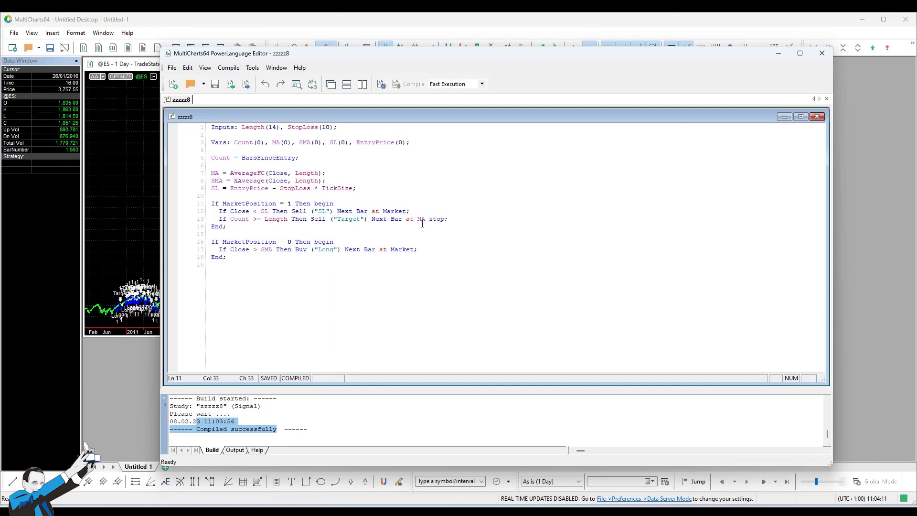
pyautogui.click(316, 234)
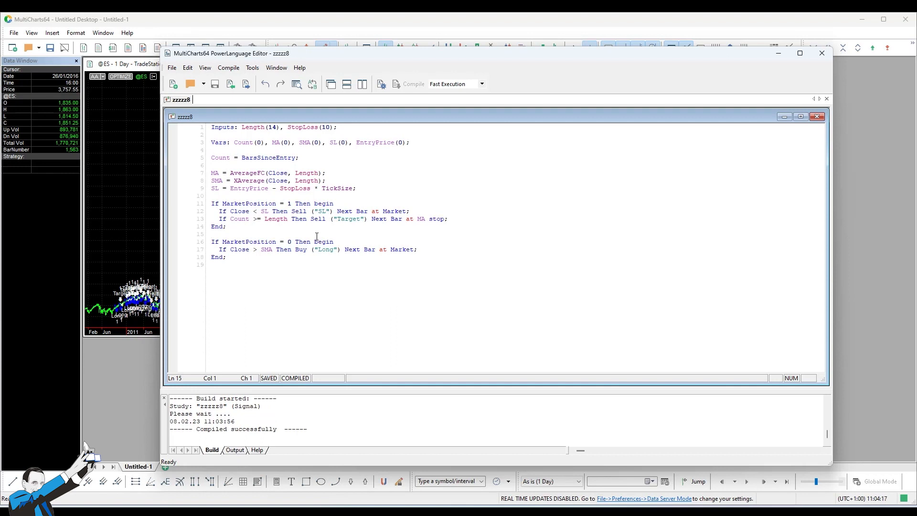
pyautogui.click(212, 233)
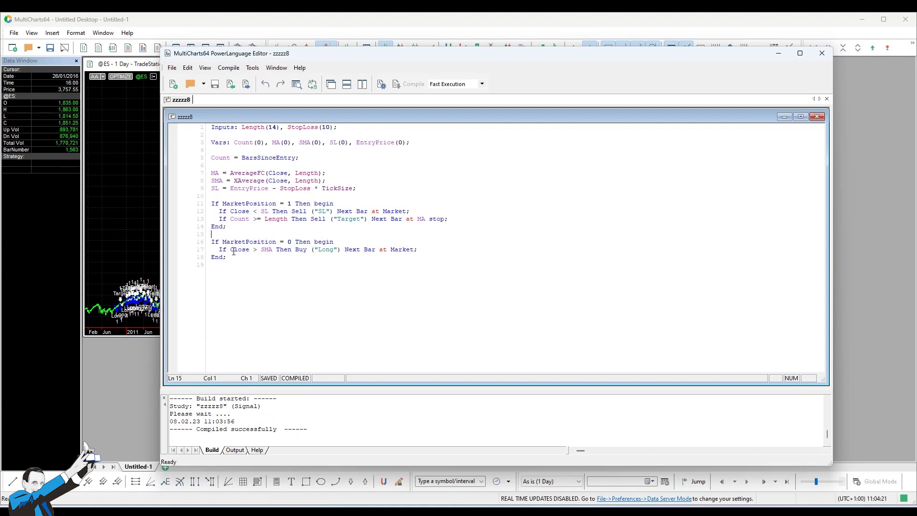
# Select all of the zzzzz8 moving-average signal code for rebuilding.
pyautogui.press('ctrl+a')
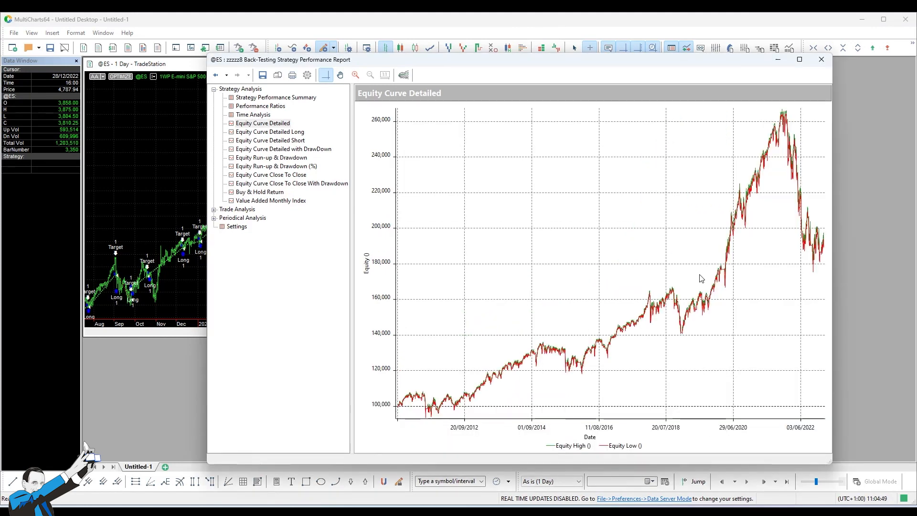
pyautogui.moveTo(786, 214)
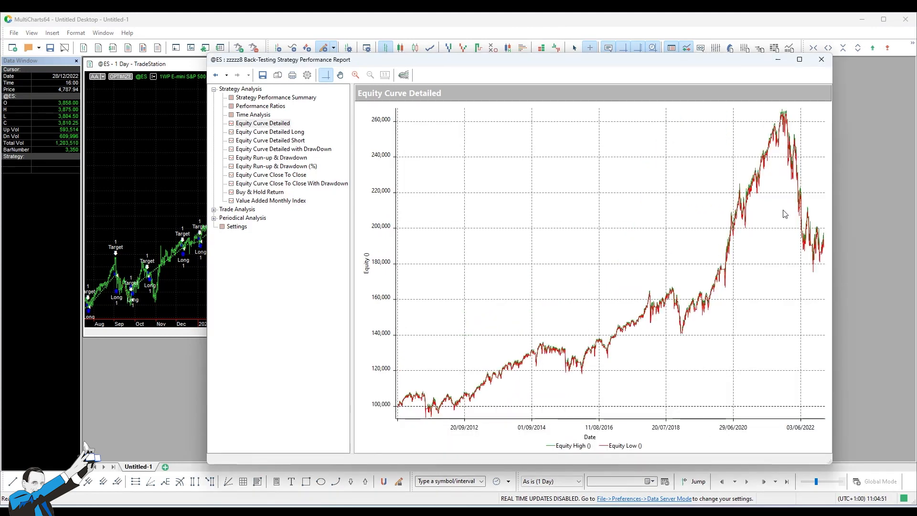
pyautogui.moveTo(819, 127)
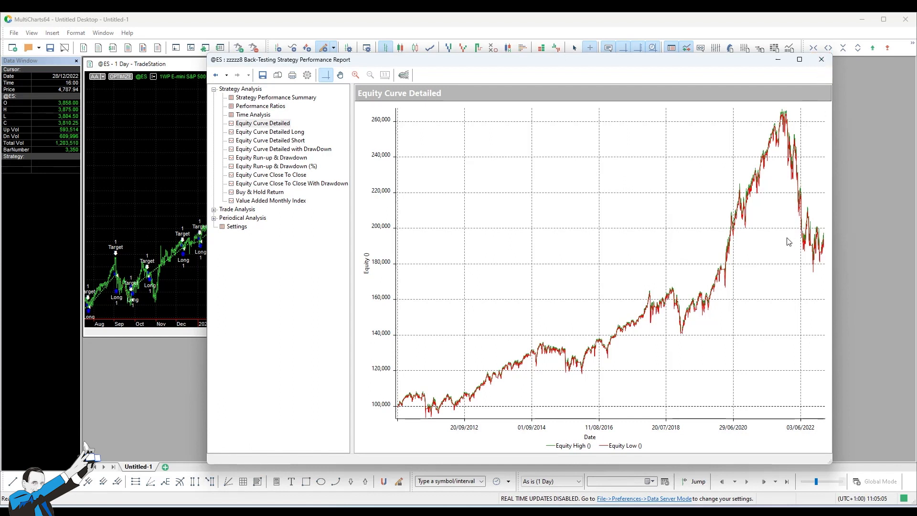
pyautogui.moveTo(790, 244)
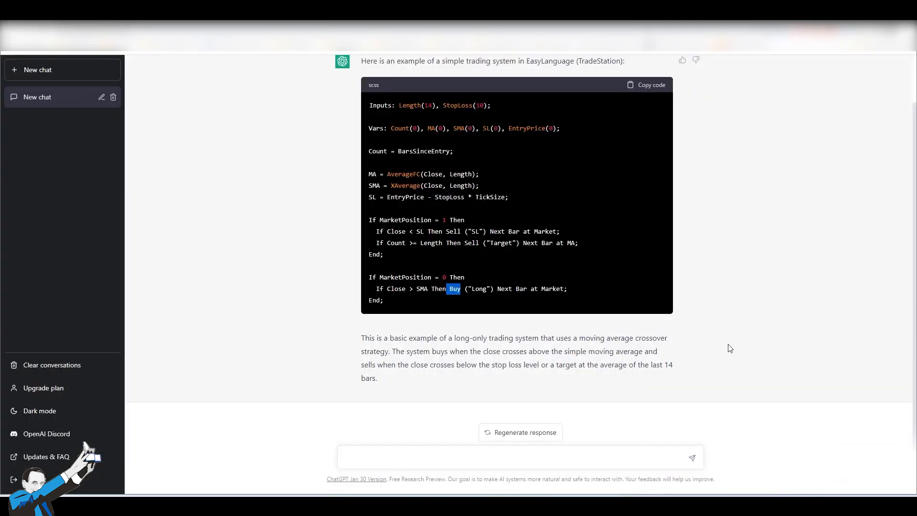
pyautogui.moveTo(660, 296)
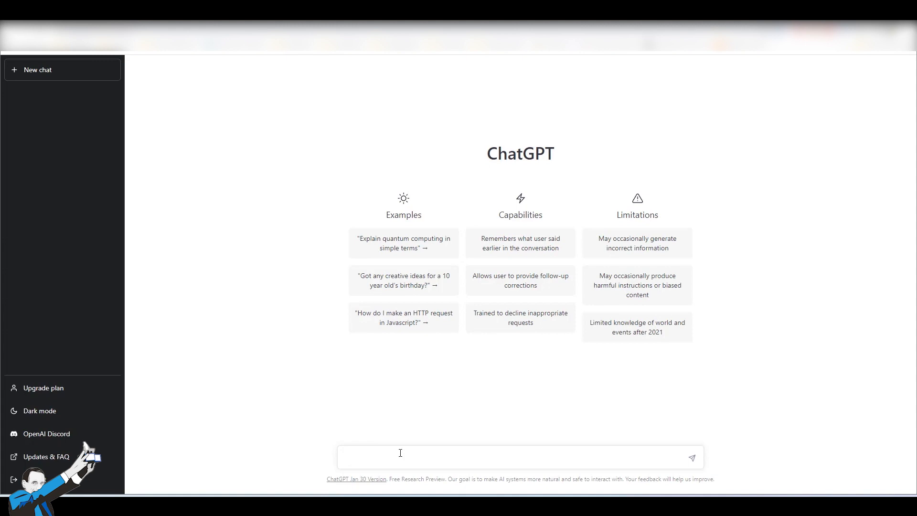
# Send 'Write a trading system in EasyLanguage with Andrea Unger Style' and review the ATR-based code.
pyautogui.write('Write a strading system in EasyLanguage with Andrea Unger Style')
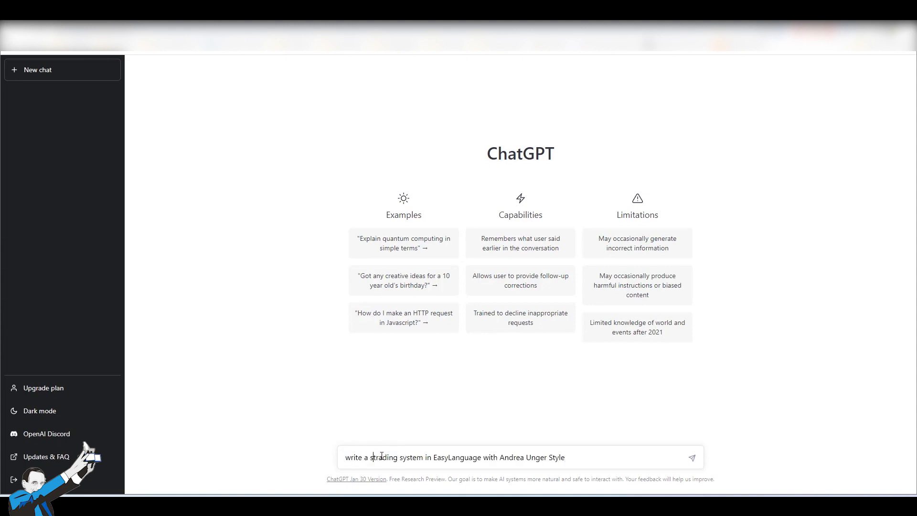
pyautogui.doubleClick(454, 457)
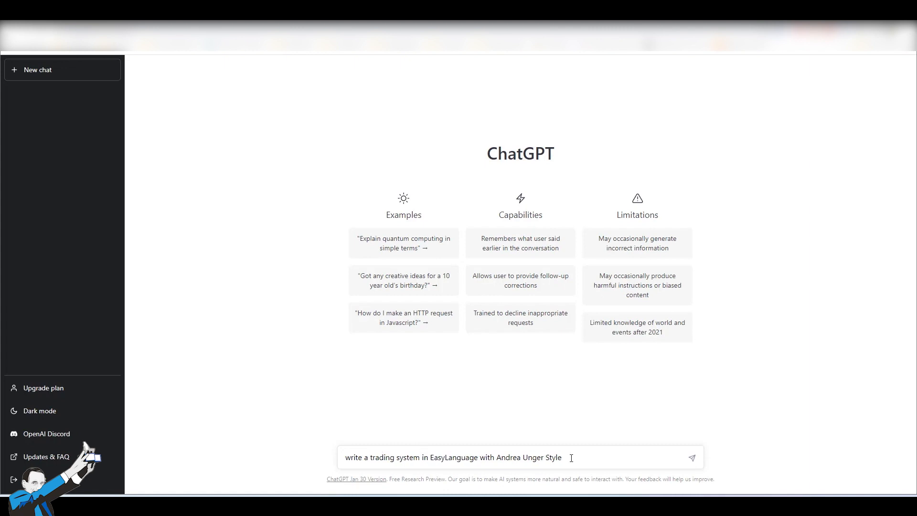
pyautogui.click(691, 457)
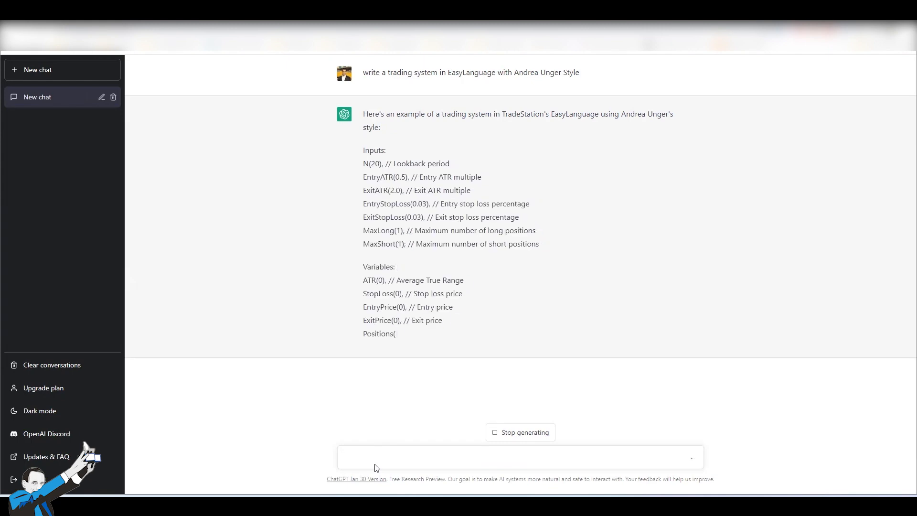
pyautogui.scroll(-3)
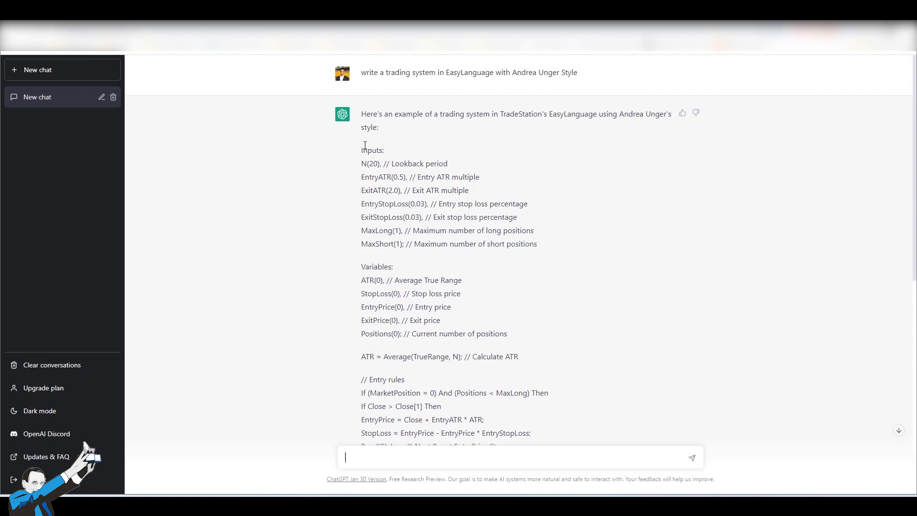
pyautogui.scroll(-3)
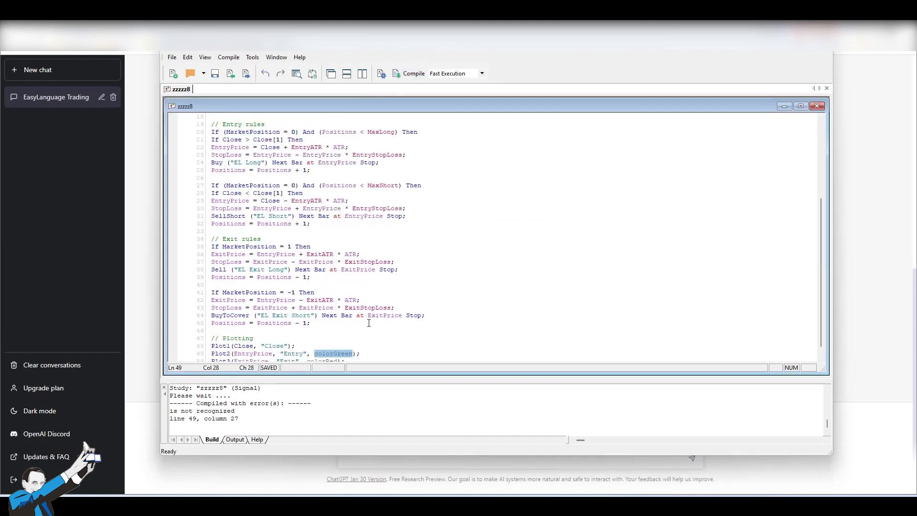
# Select the remaining Plot lines in the ATR system for removal before recompiling.
pyautogui.scroll(-3)
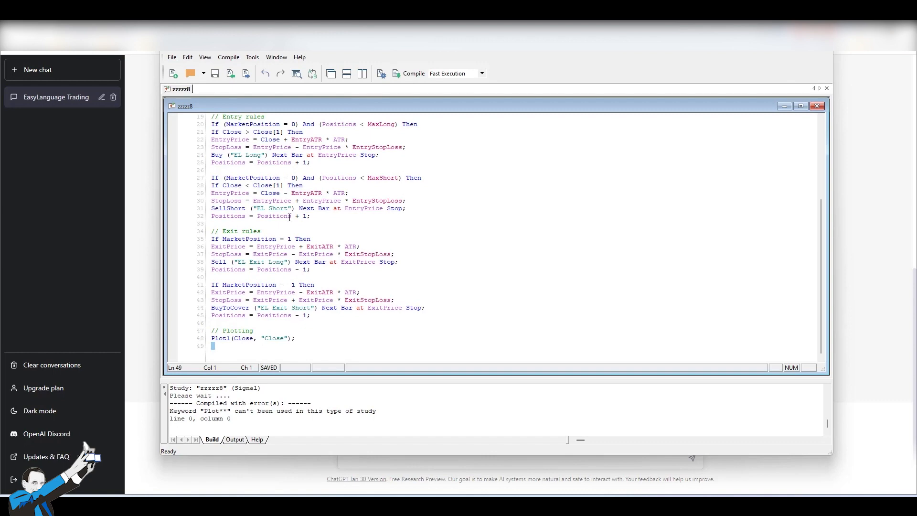
pyautogui.moveTo(170, 411); pyautogui.dragTo(275, 411)
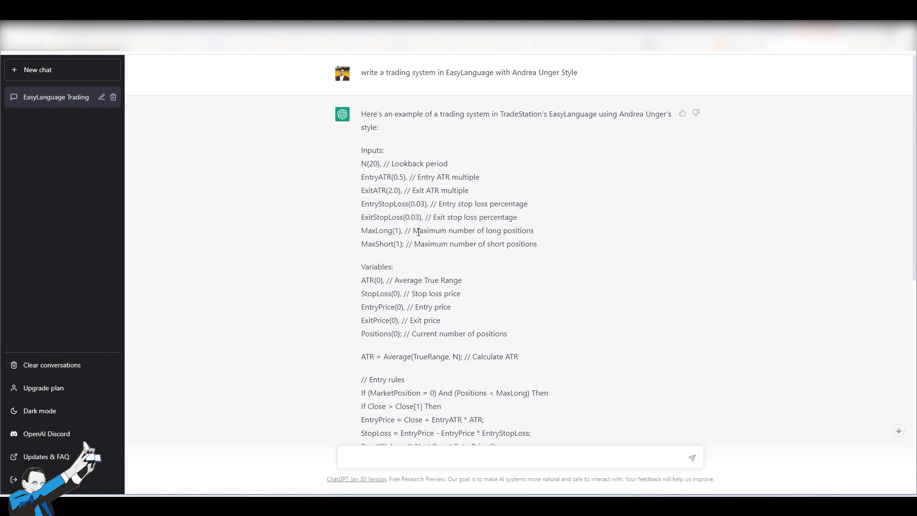
pyautogui.scroll(-3)
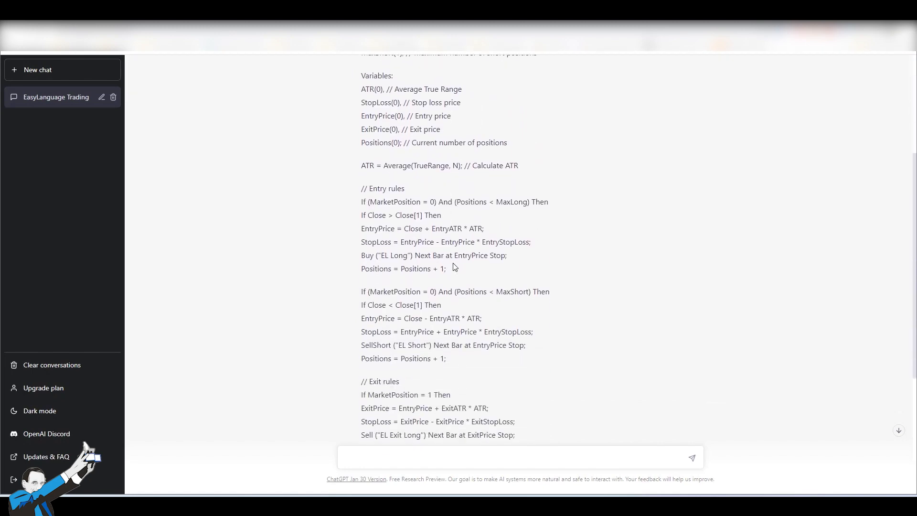
pyautogui.scroll(-3)
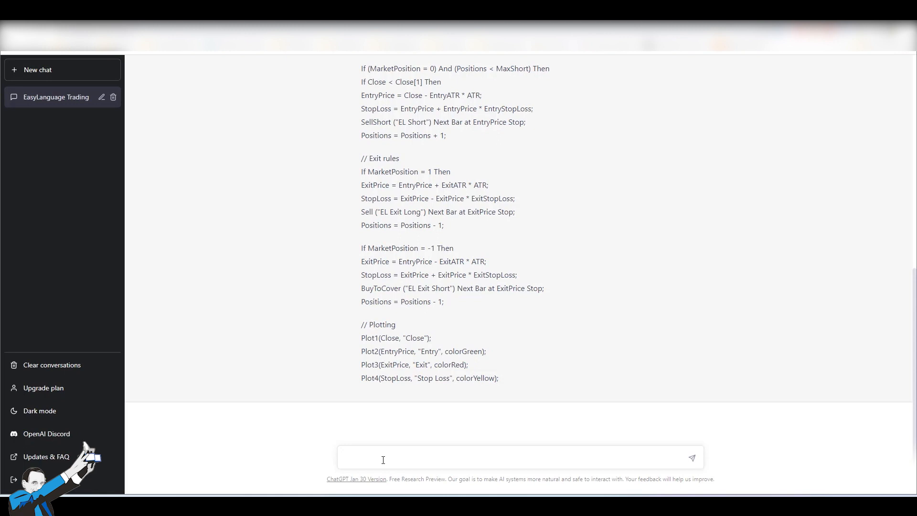
# Send 'Andrea Unger doesn't use the stoploss' and get a revised system without stop-loss logic.
pyautogui.write('Andrea Unger')
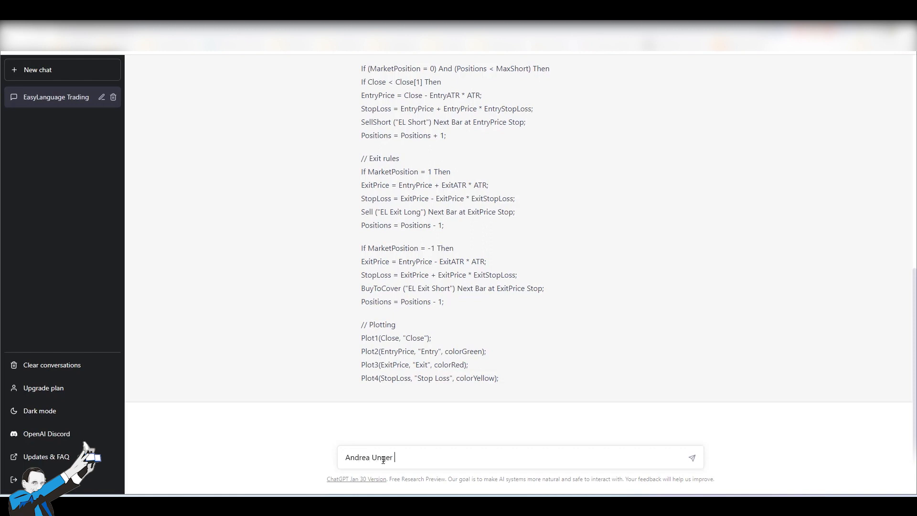
pyautogui.write("doesn't use the stoploss")
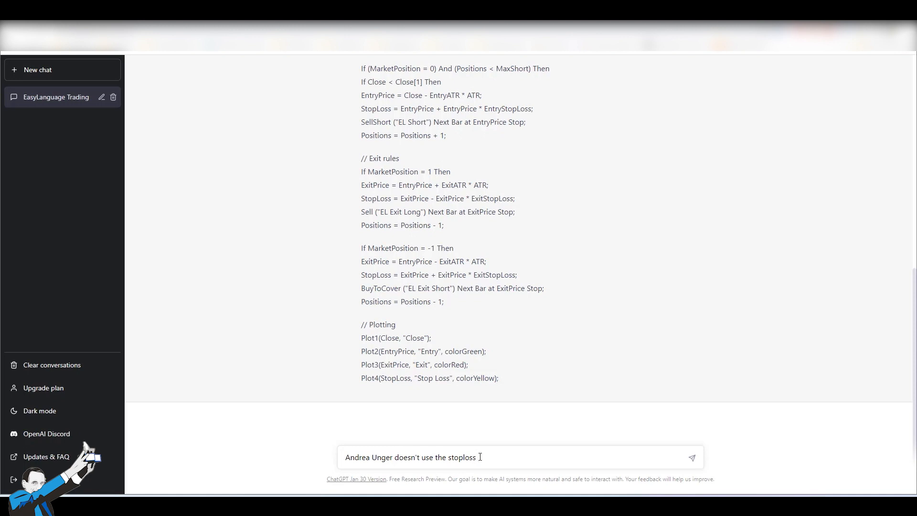
pyautogui.click(692, 456)
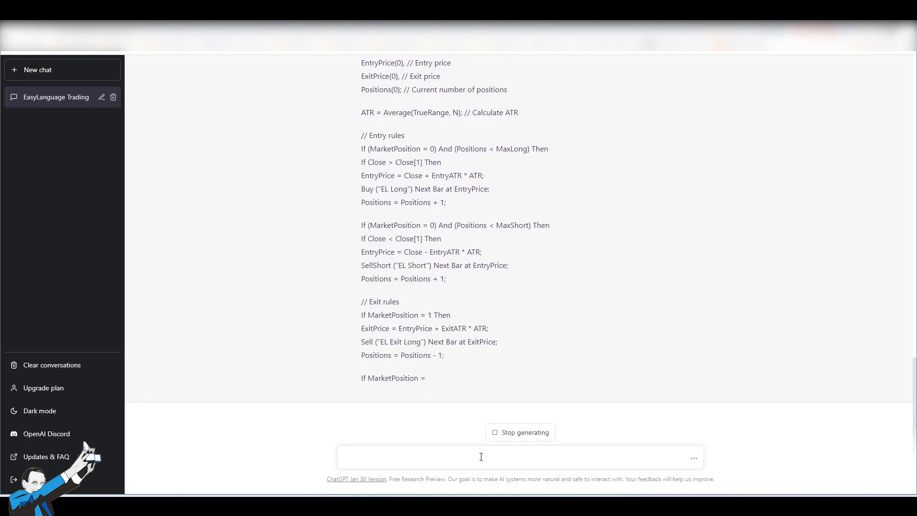
pyautogui.click(480, 457)
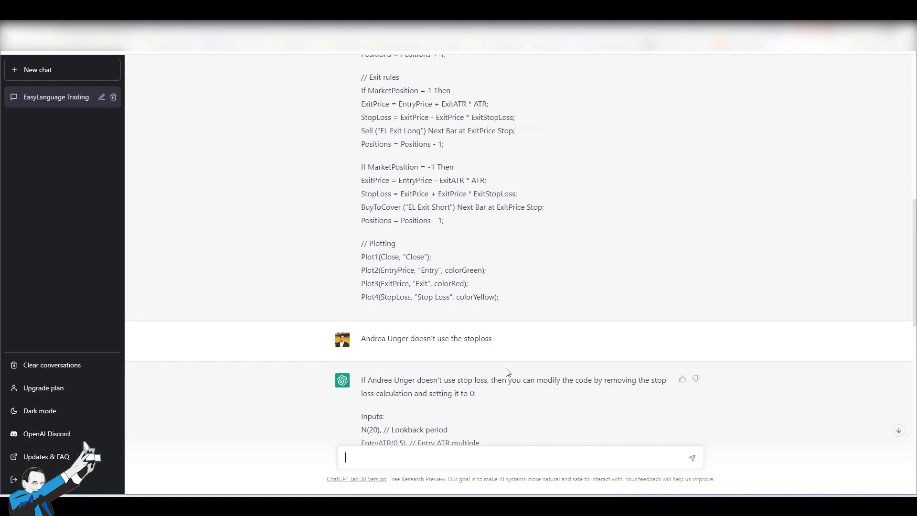
pyautogui.scroll(-3)
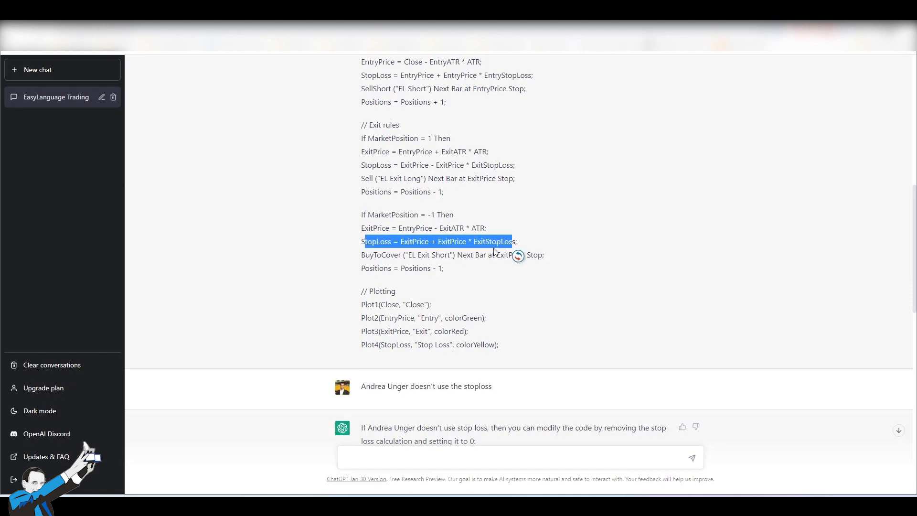
pyautogui.scroll(-3)
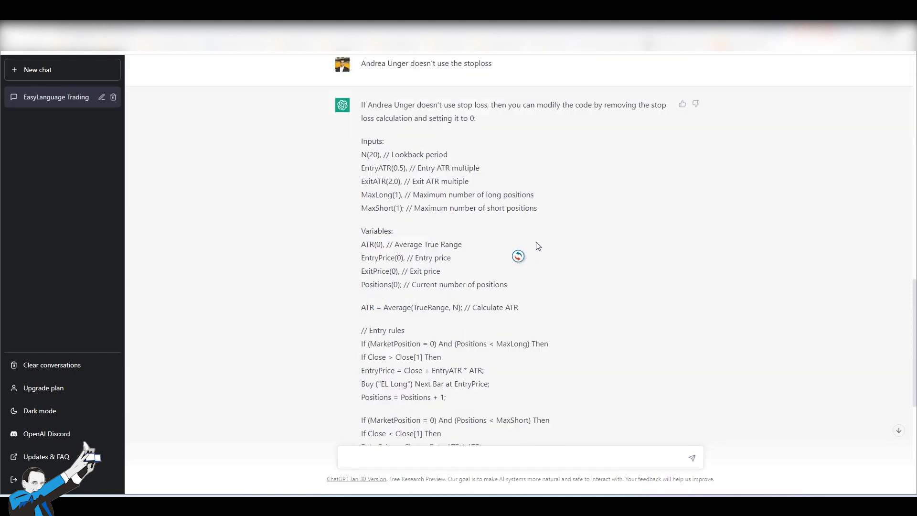
pyautogui.scroll(-3)
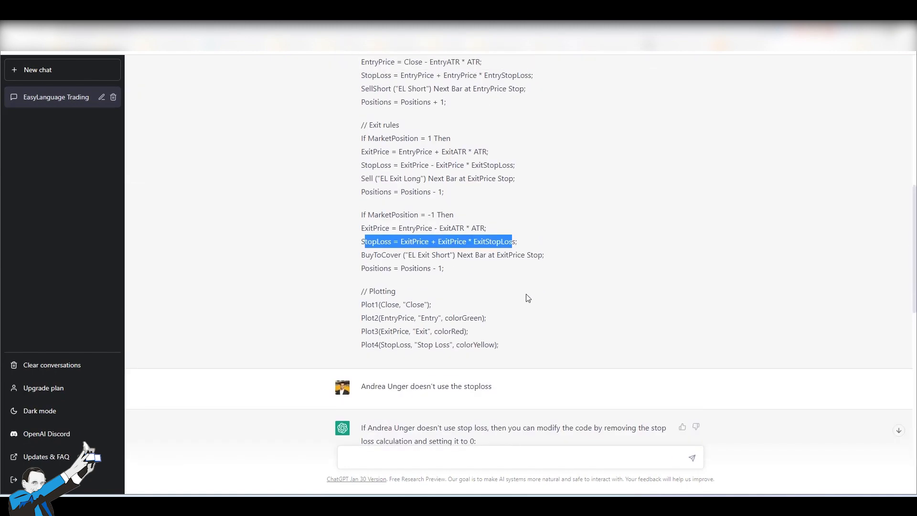
pyautogui.scroll(-3)
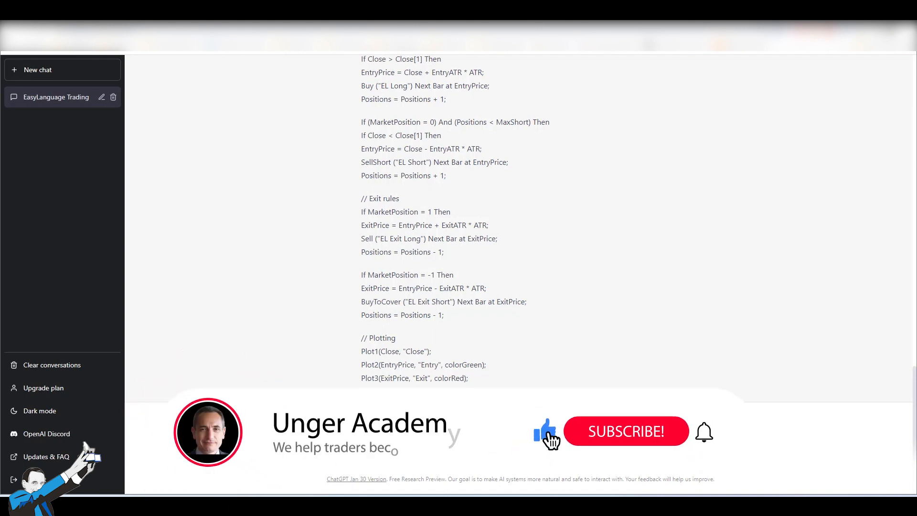
pyautogui.click(625, 432)
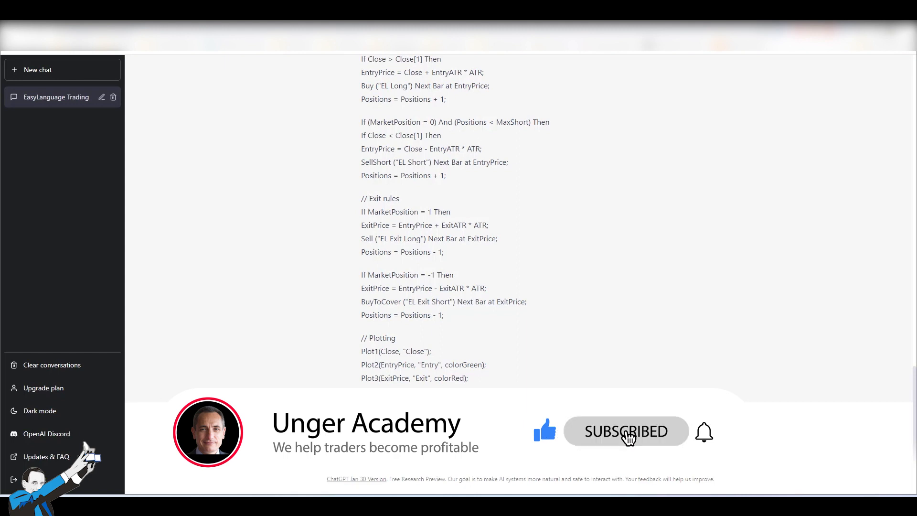